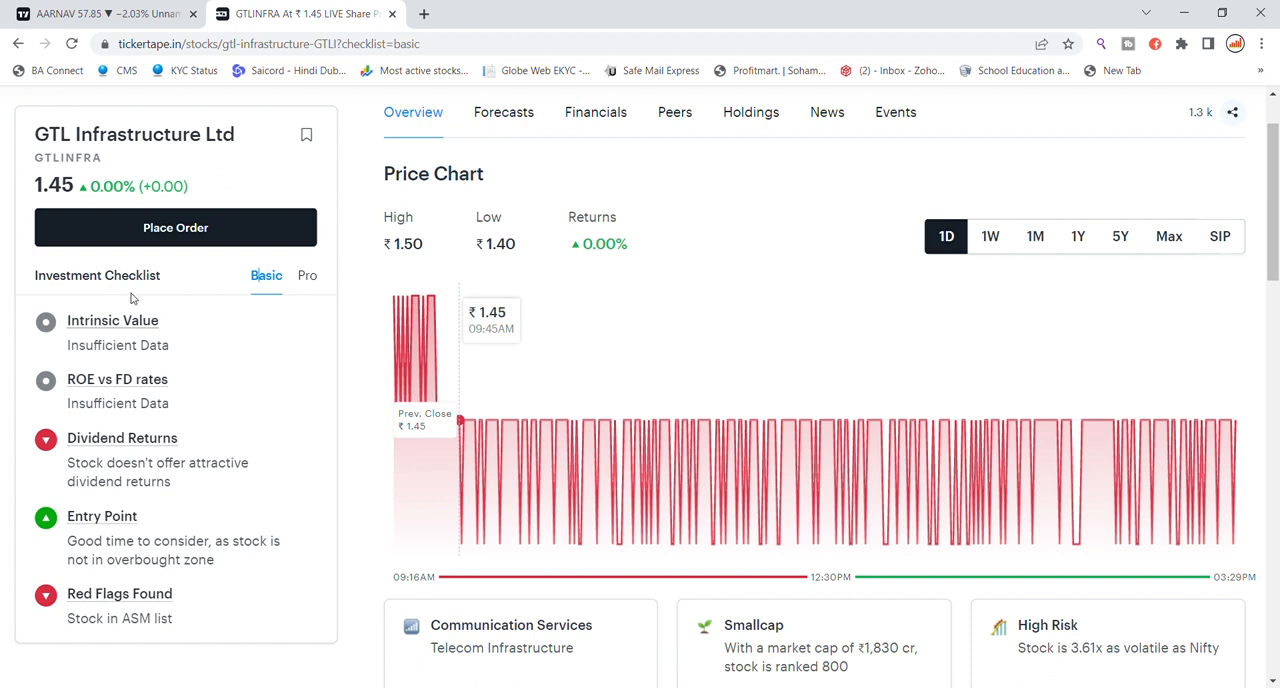
Step: Show GTL Infrastructure's Pro checklist: high default probability, poor growth score
double_click(97, 345)
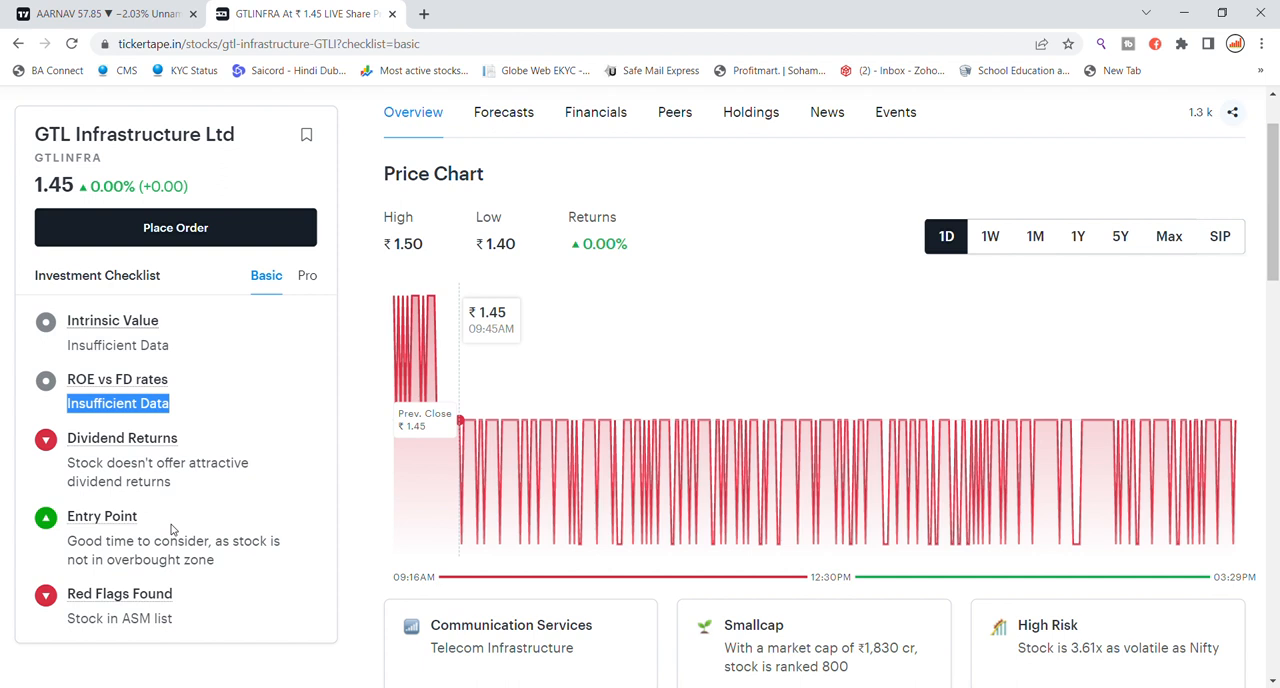
mouse_move(200, 575)
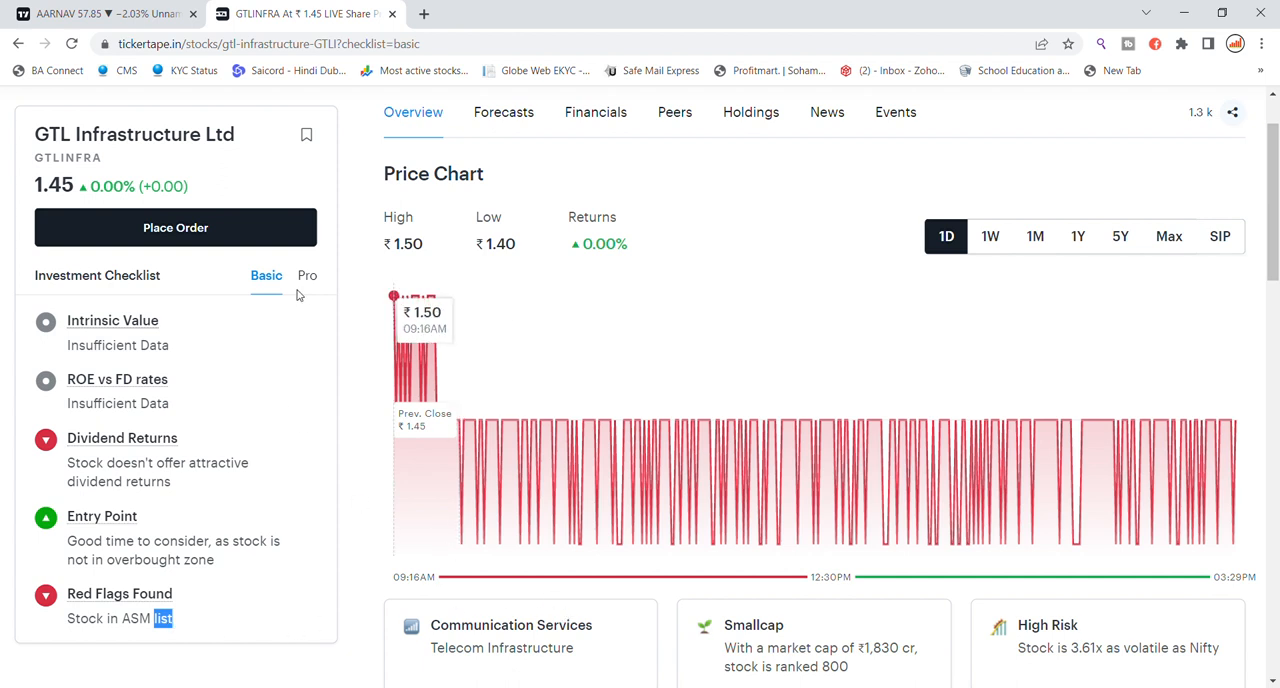
click(307, 275)
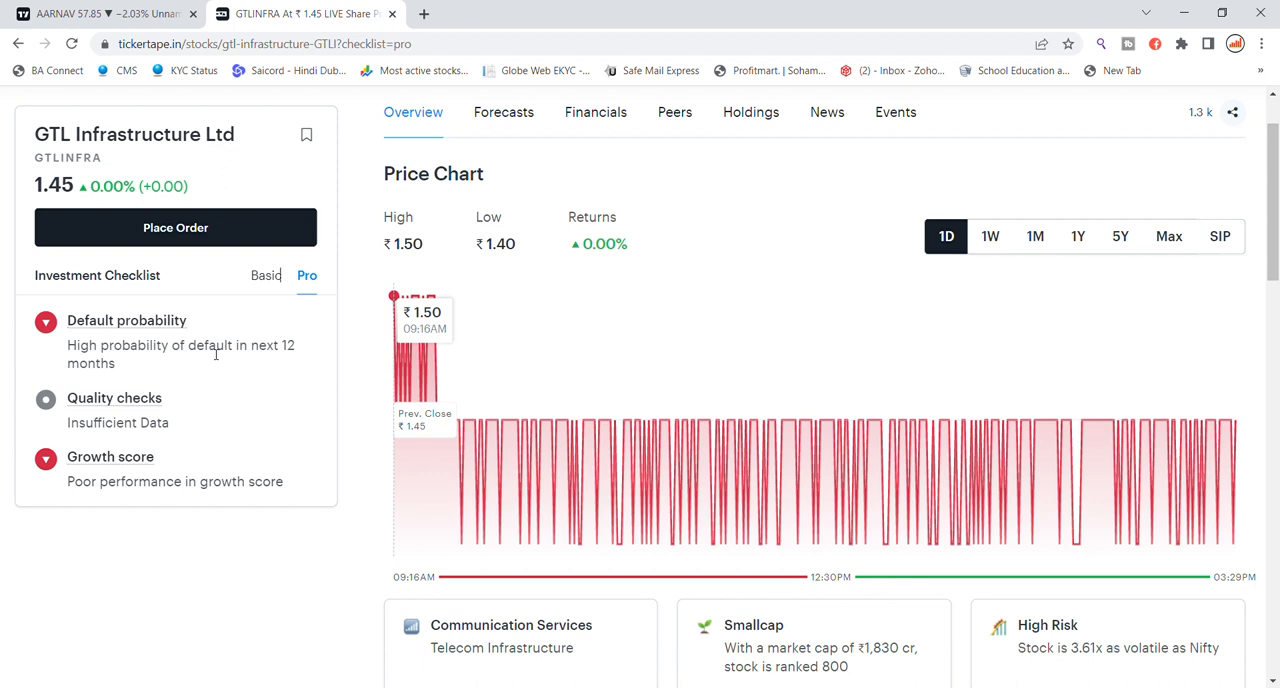
mouse_move(205, 454)
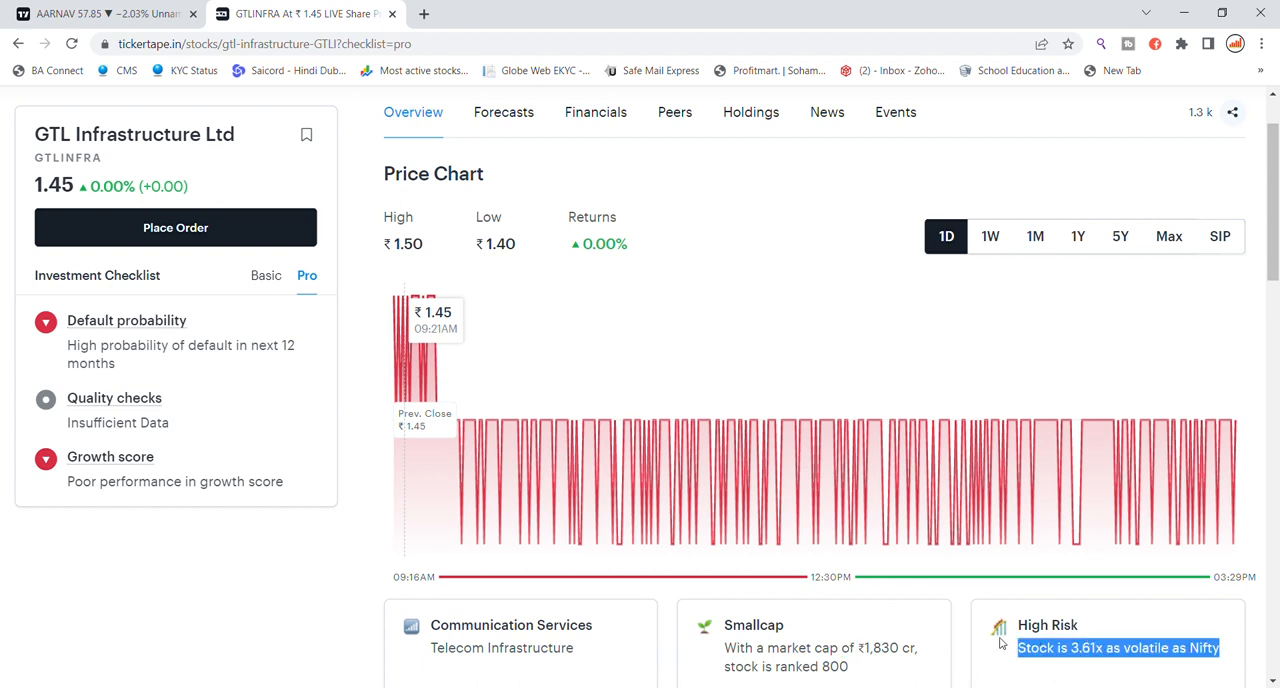
Step: Scroll to Key Metrics and highlight the ₹1,448.84cr total revenue figure
scroll(down, 3)
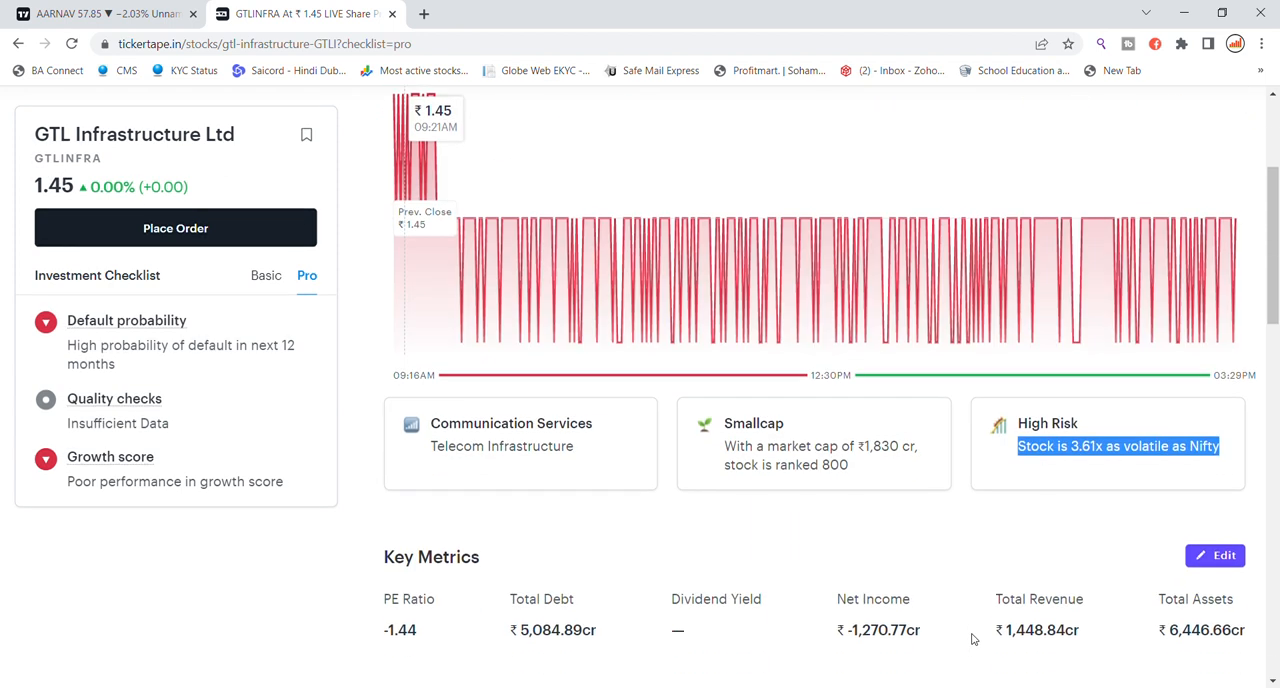
scroll(down, 3)
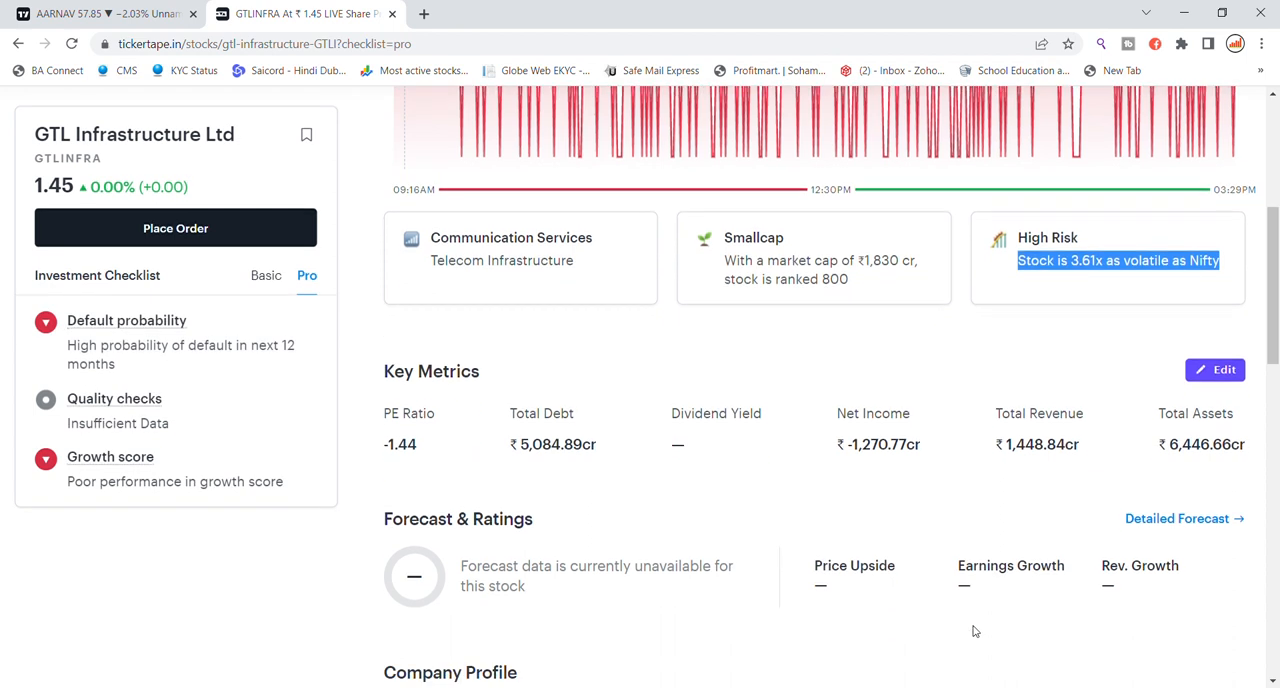
mouse_move(485, 451)
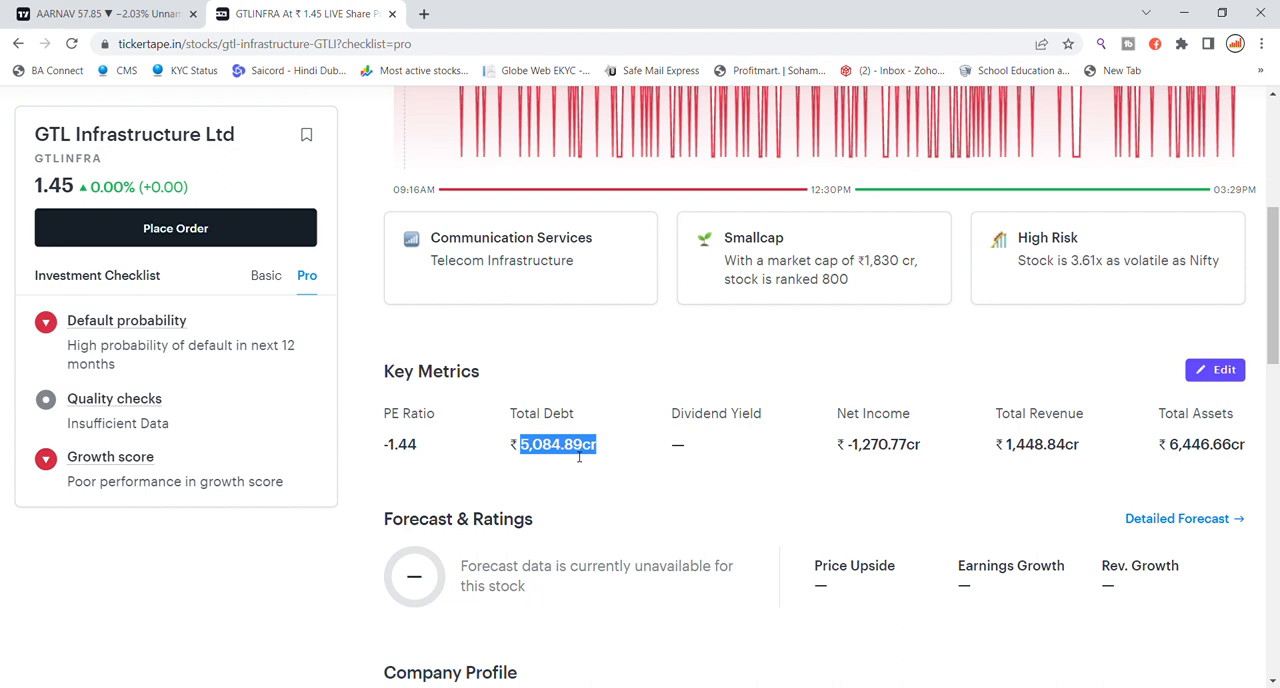
mouse_move(781, 469)
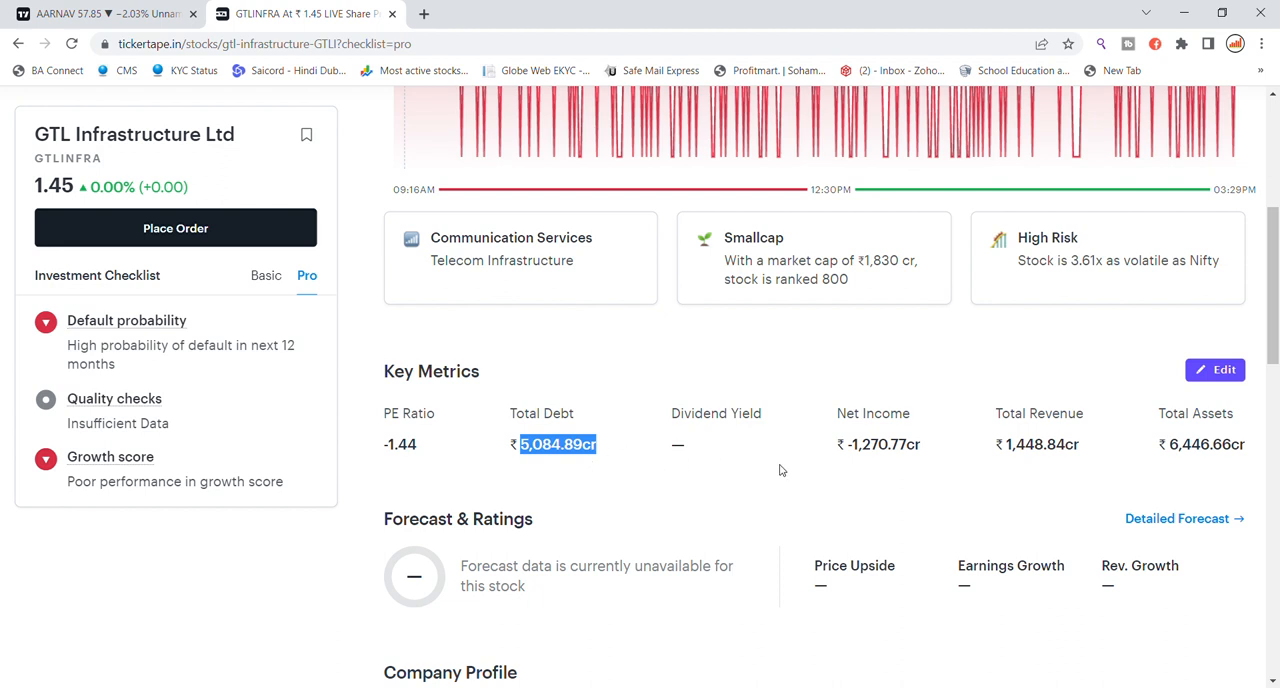
mouse_move(839, 489)
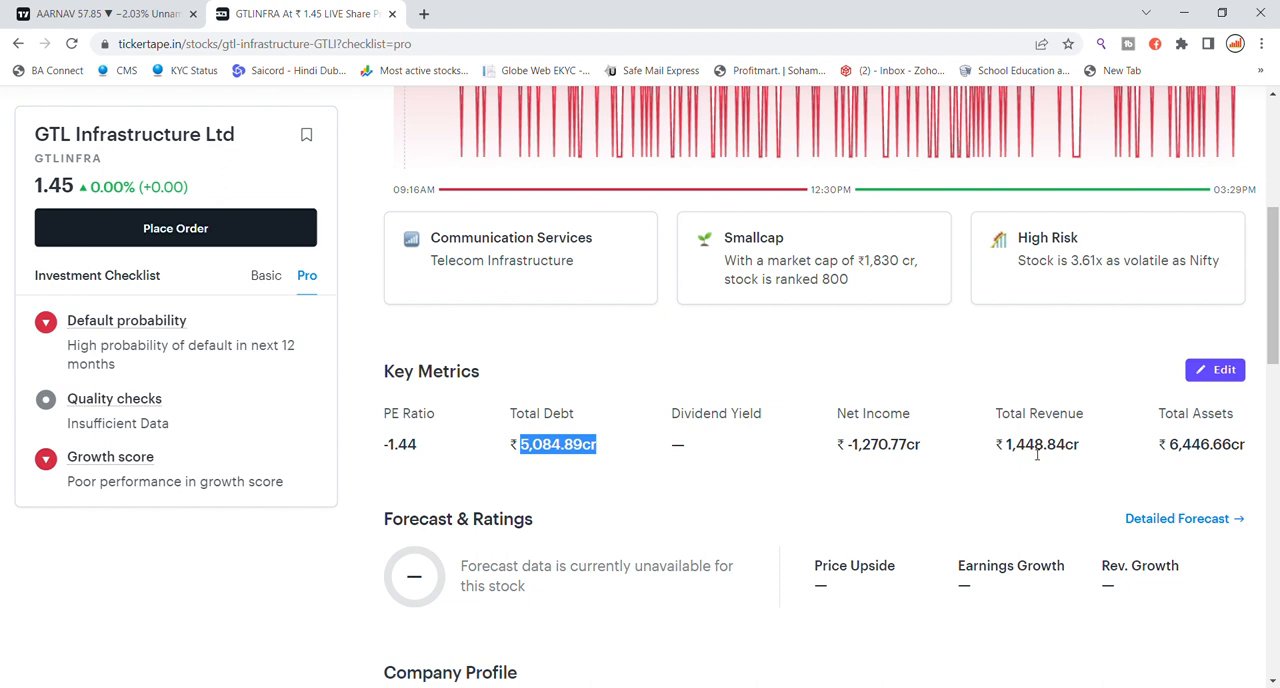
double_click(1043, 445)
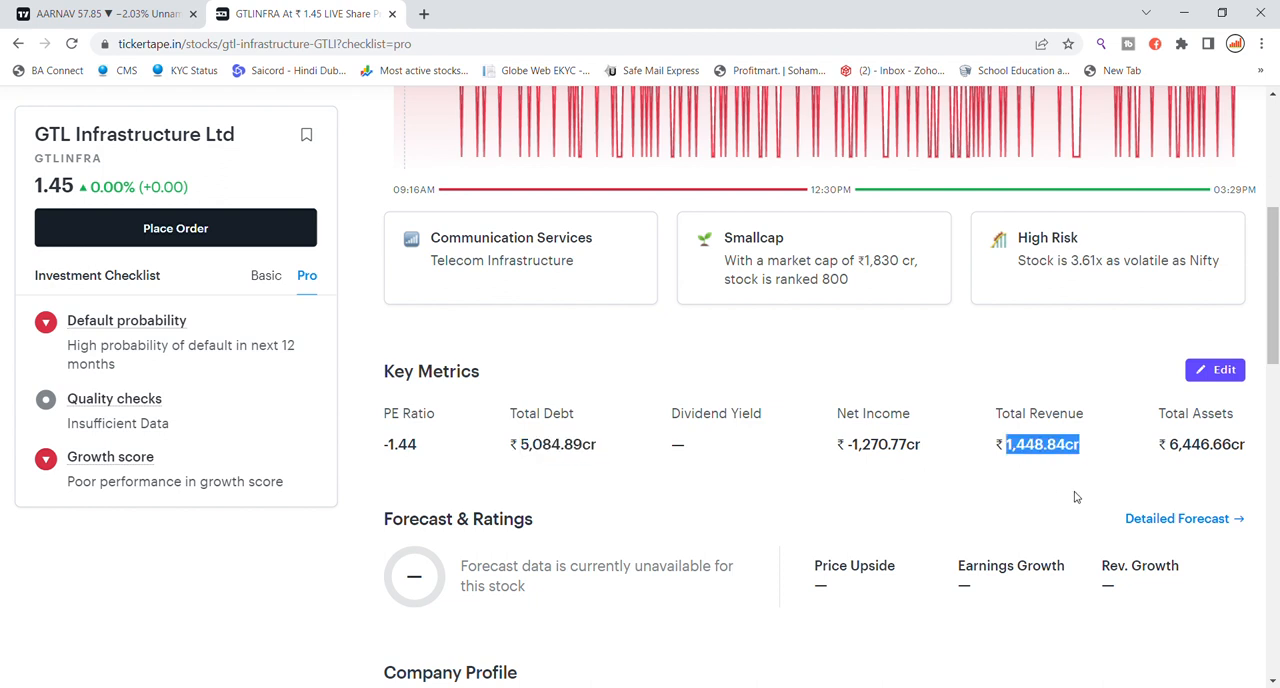
mouse_move(1235, 467)
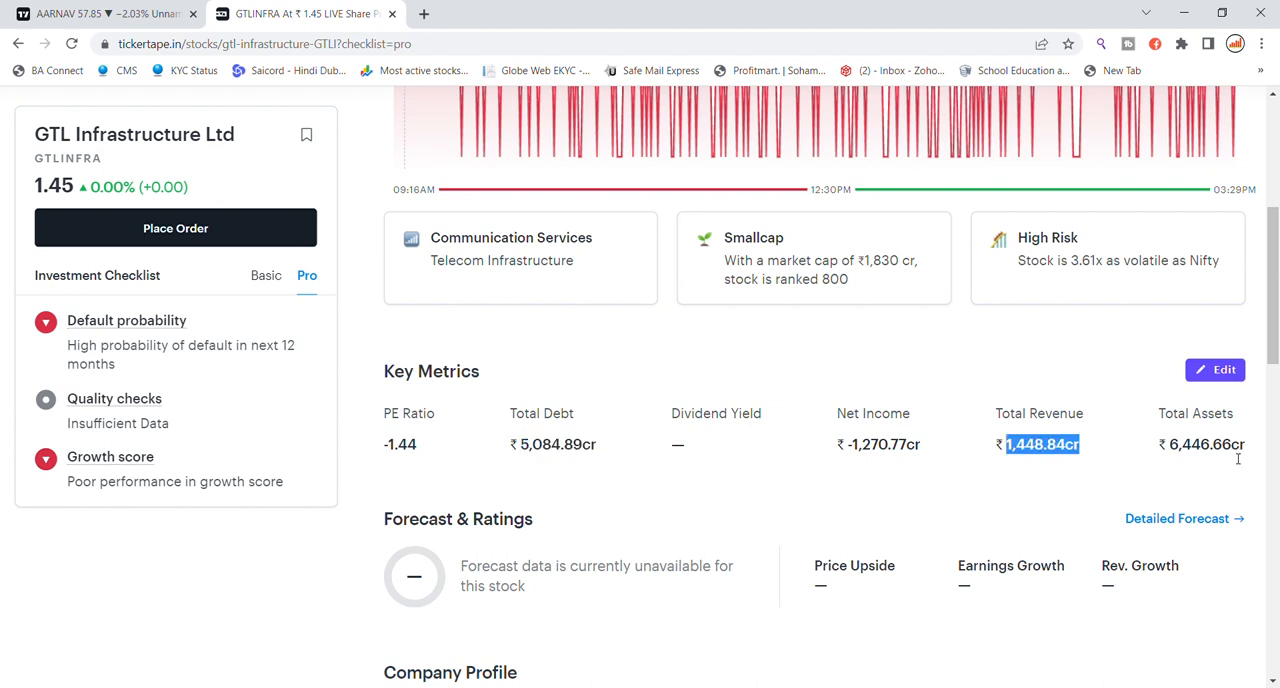
scroll(down, 3)
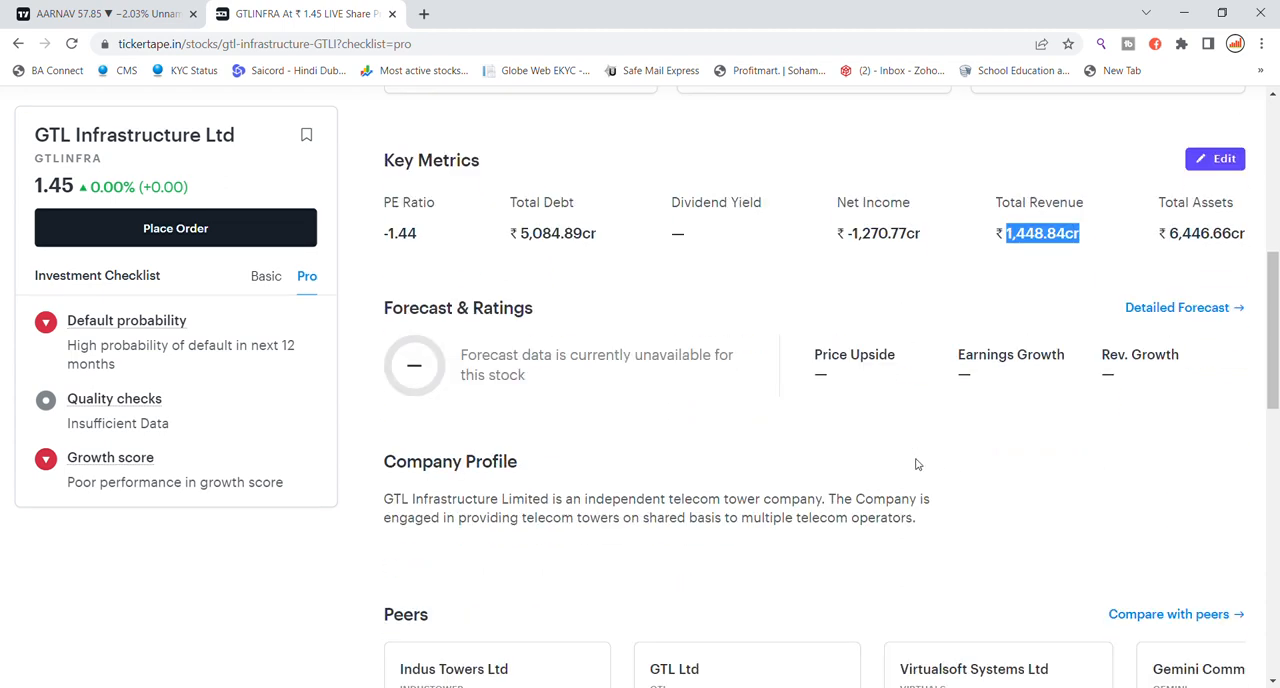
Step: Scroll to the Financial Trend chart showing losses every year 2018–2021
scroll(down, 3)
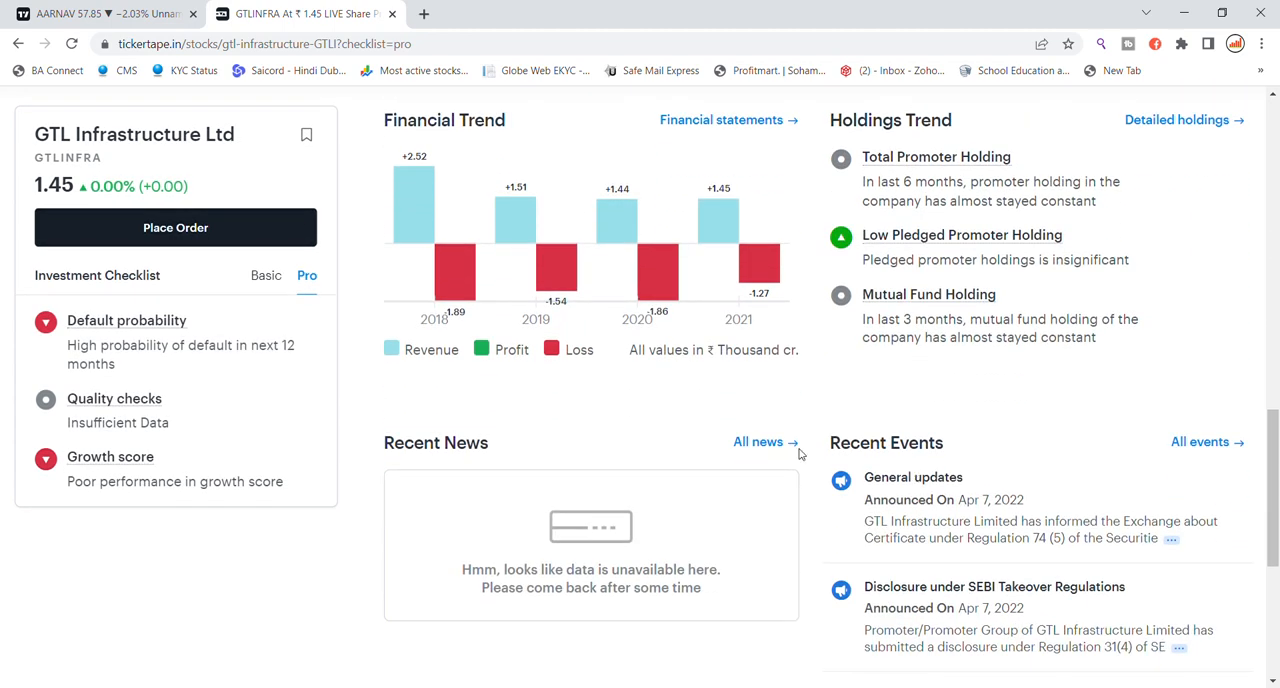
mouse_move(655, 270)
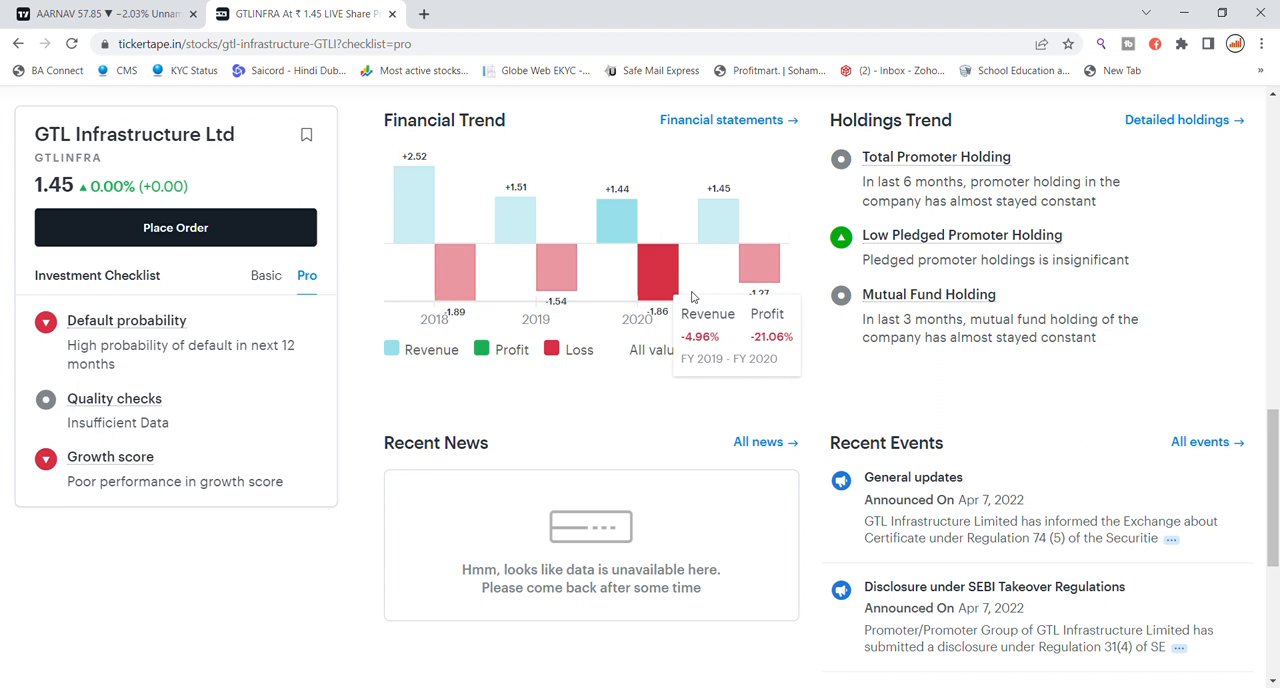
mouse_move(540, 289)
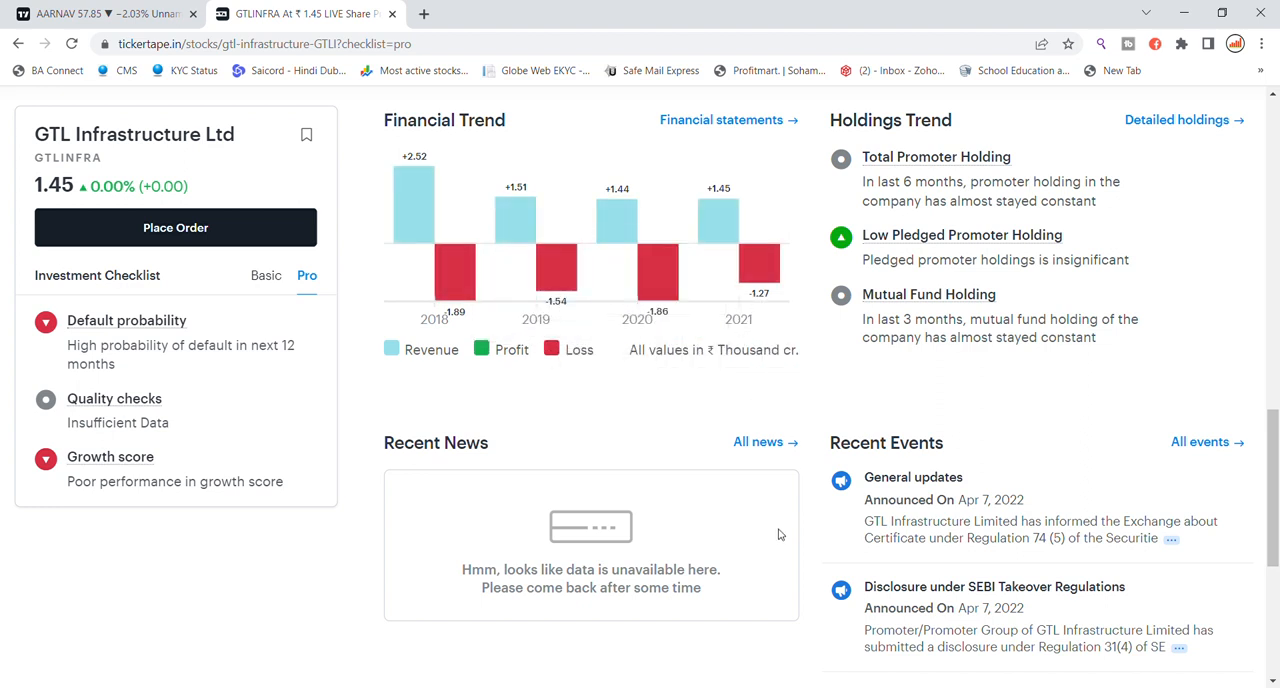
mouse_move(1026, 389)
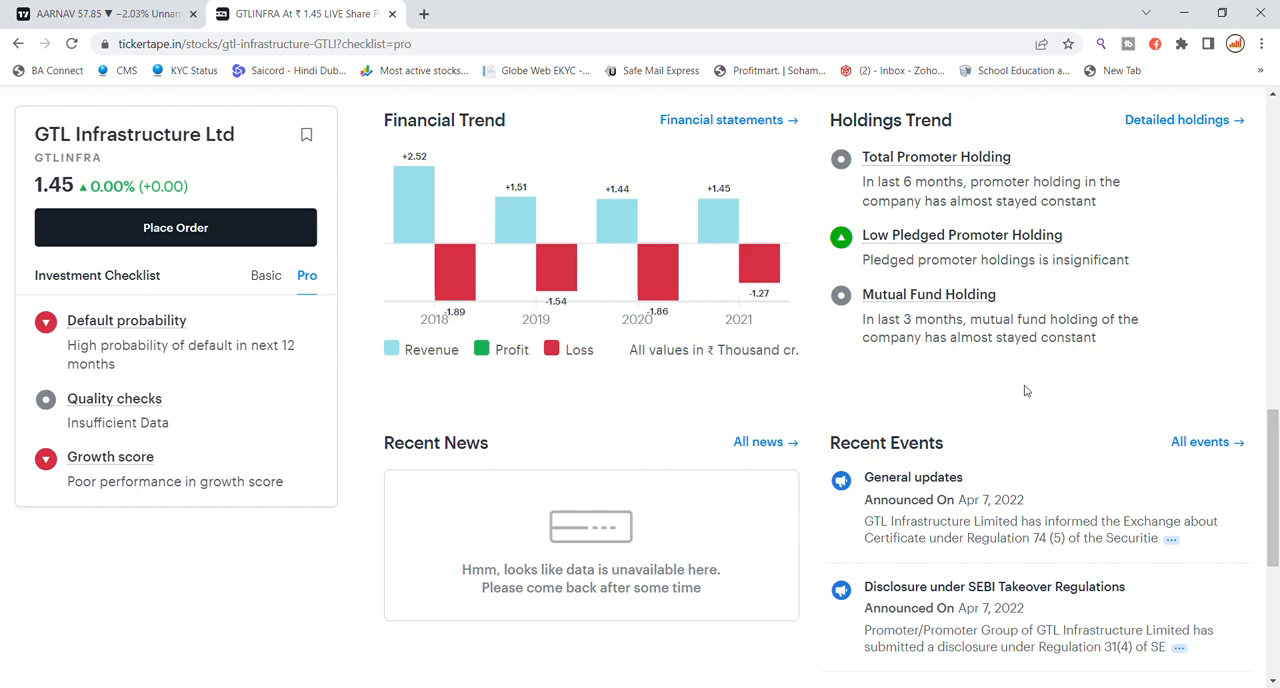